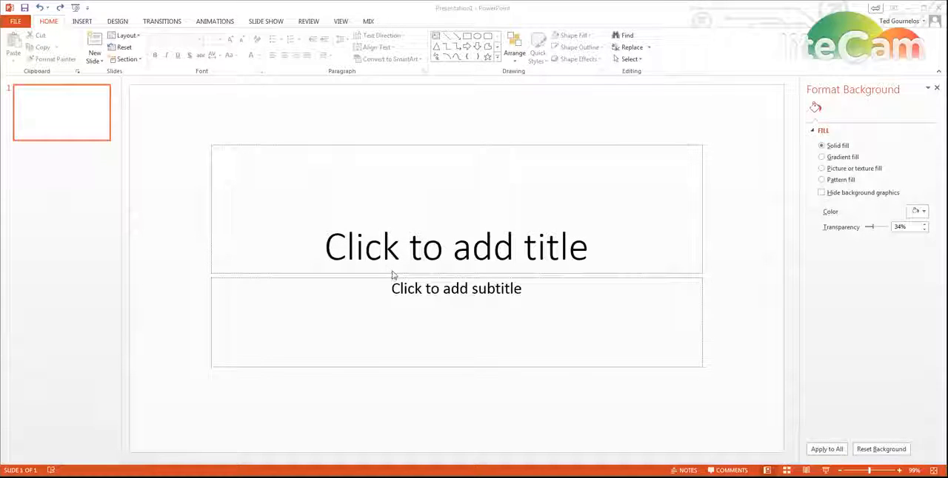
pyautogui.moveTo(453, 342)
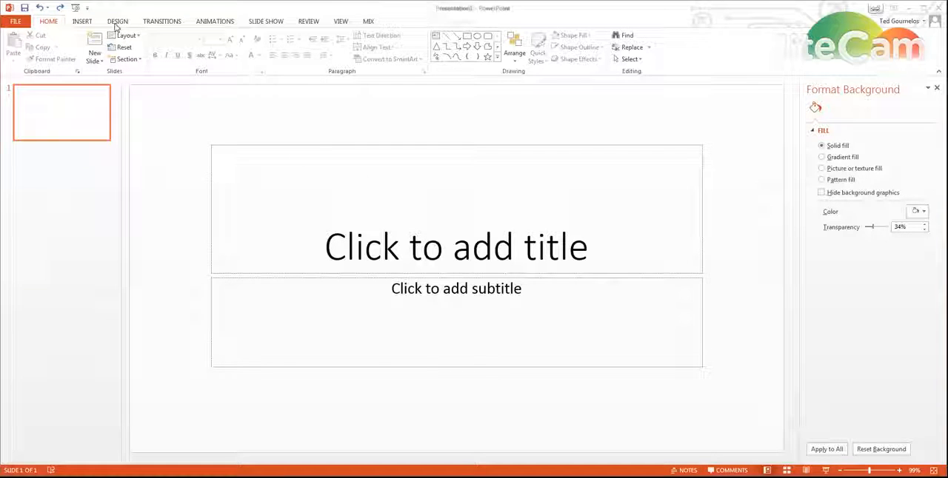
# Apply the Facet theme from Design and look through its variant and font choices
pyautogui.click(115, 20)
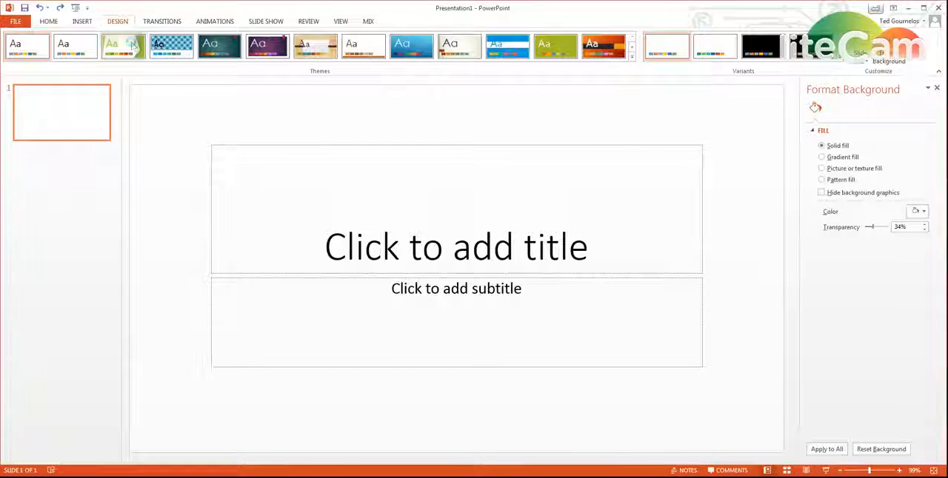
pyautogui.click(118, 46)
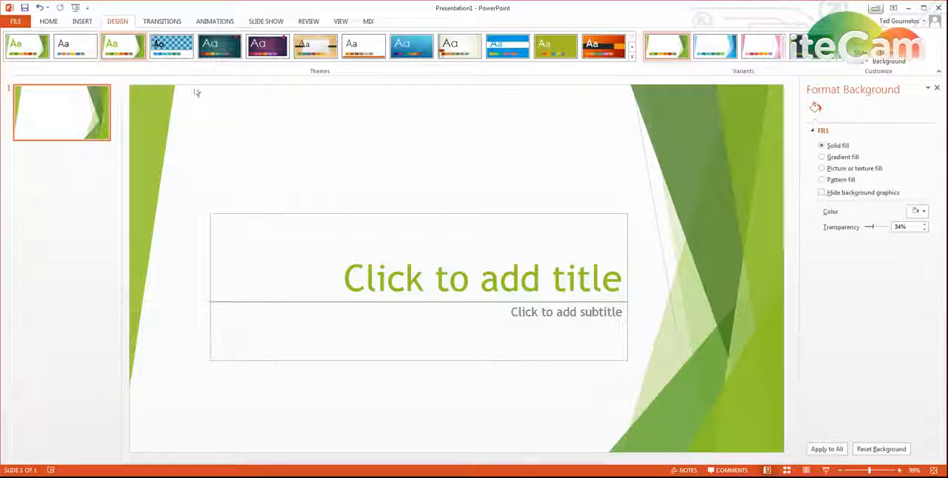
pyautogui.click(628, 51)
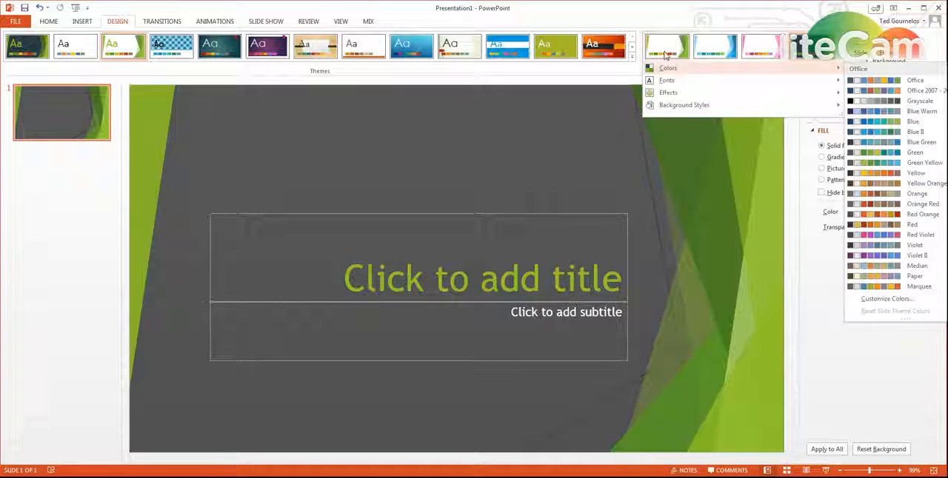
pyautogui.click(670, 80)
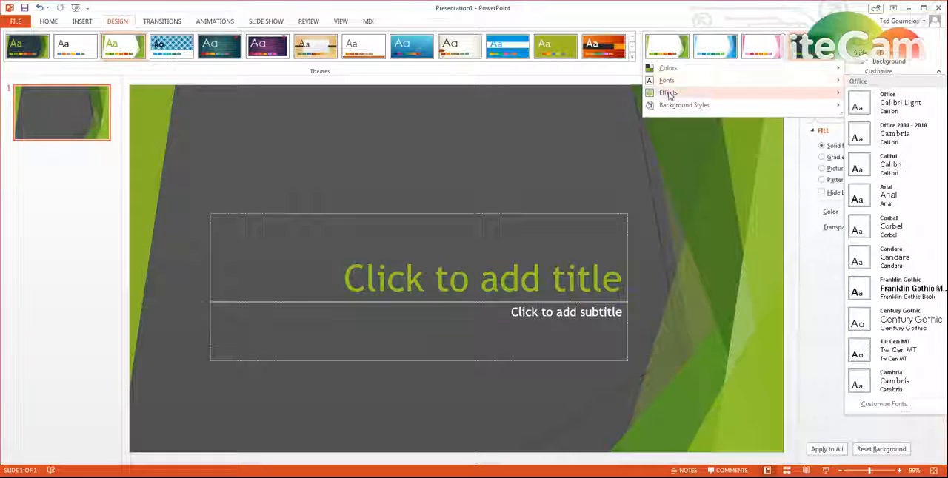
pyautogui.click(685, 103)
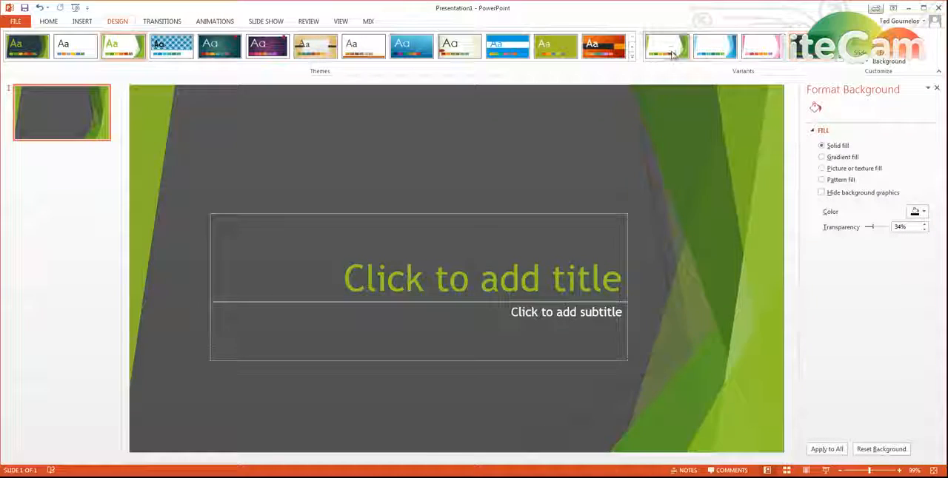
# Browse the theme colour schemes, preview another, and keep the default green
pyautogui.click(834, 59)
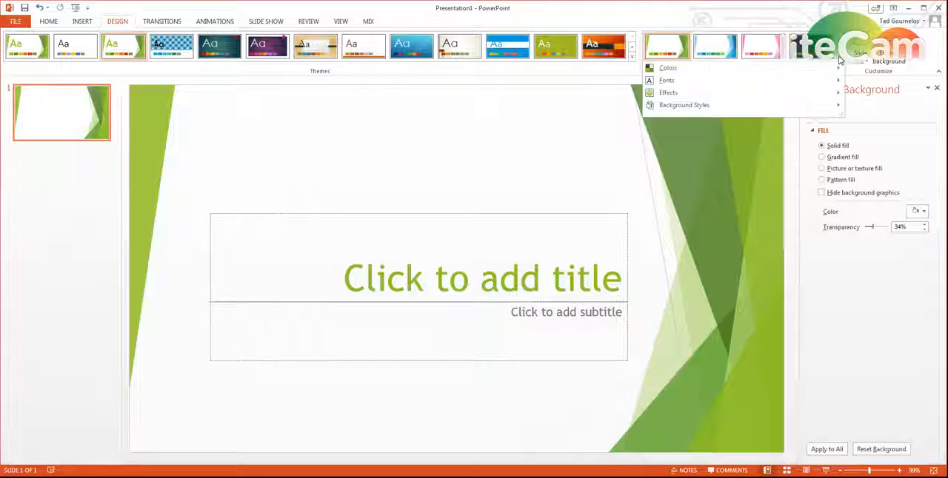
pyautogui.click(668, 67)
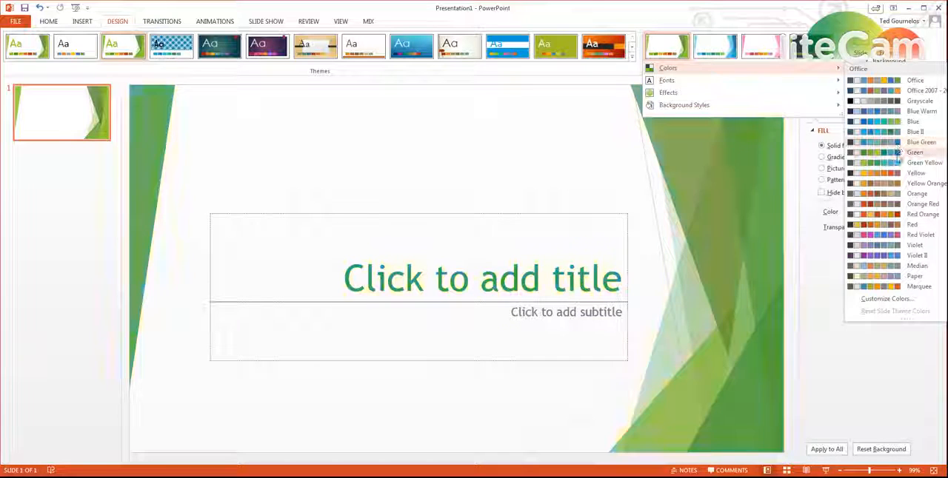
pyautogui.click(909, 131)
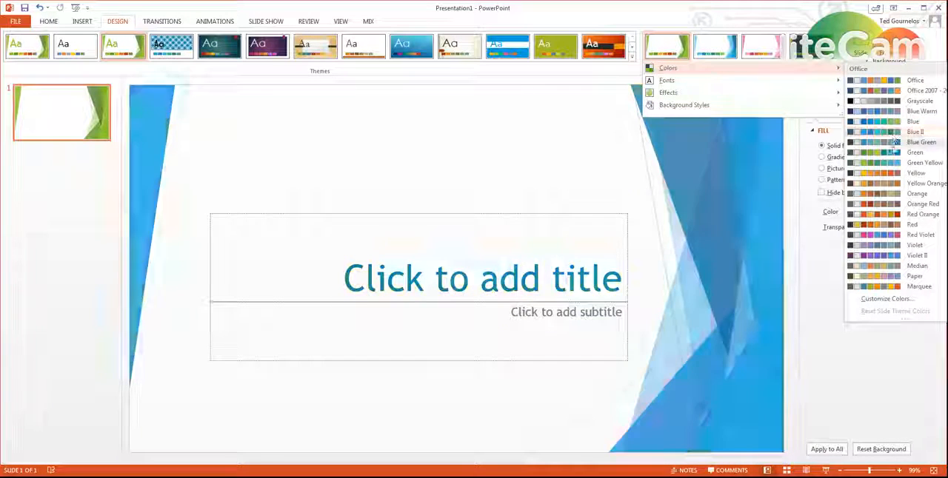
pyautogui.click(891, 193)
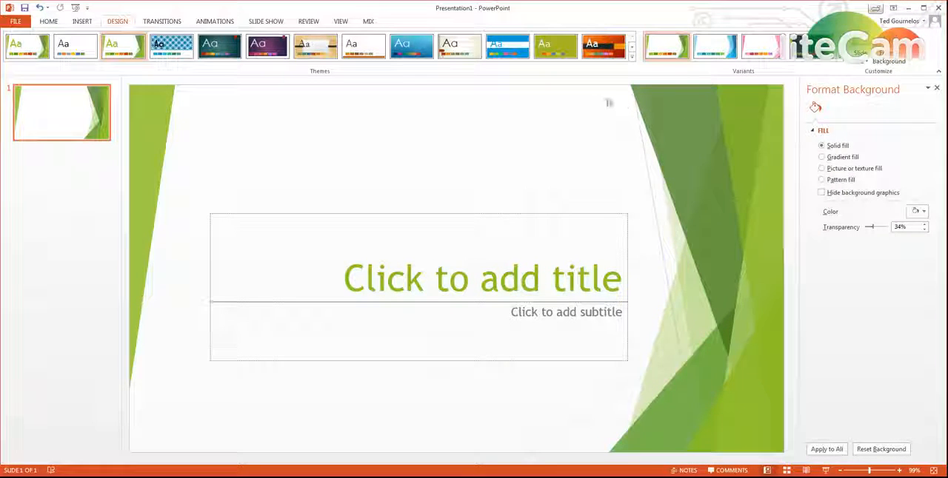
# Switch from the View options into Slide Master view
pyautogui.click(598, 46)
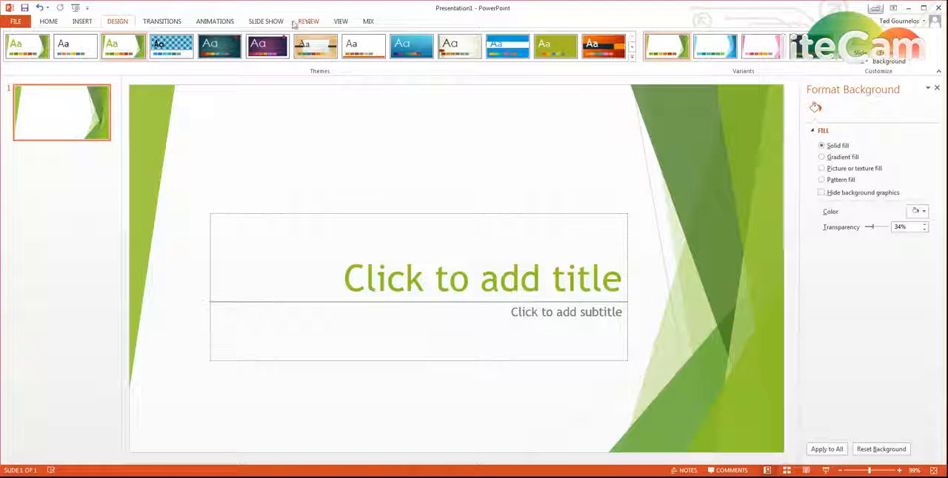
pyautogui.click(340, 21)
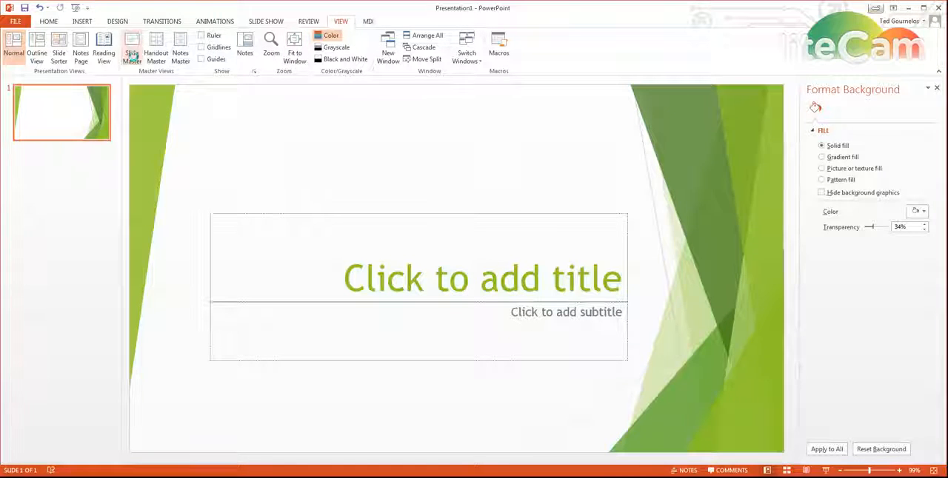
pyautogui.click(137, 47)
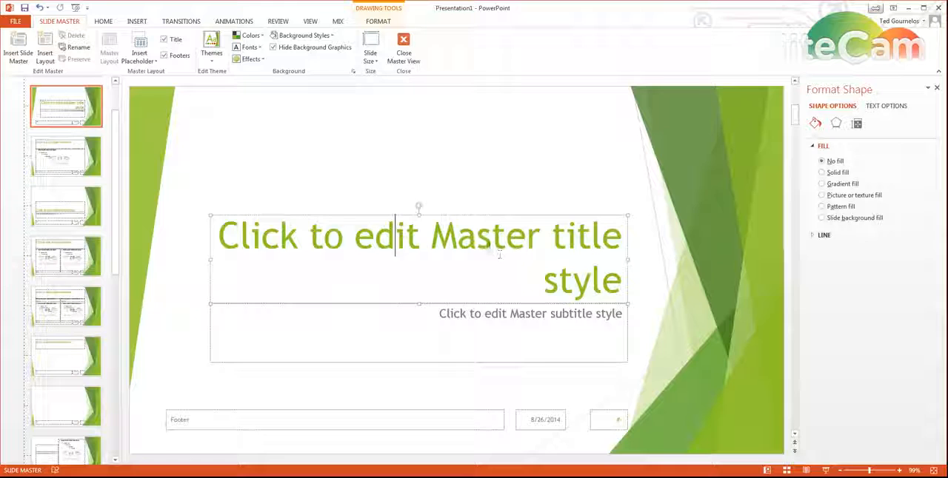
# Browse the Title Slide, Title and Content and Two Content layouts, then select the top master slide
pyautogui.tripleClick(418, 235)
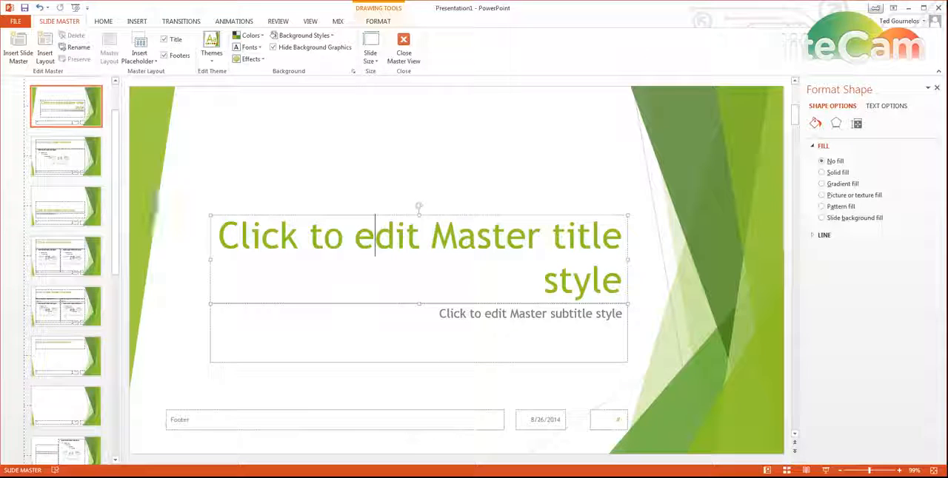
pyautogui.click(67, 157)
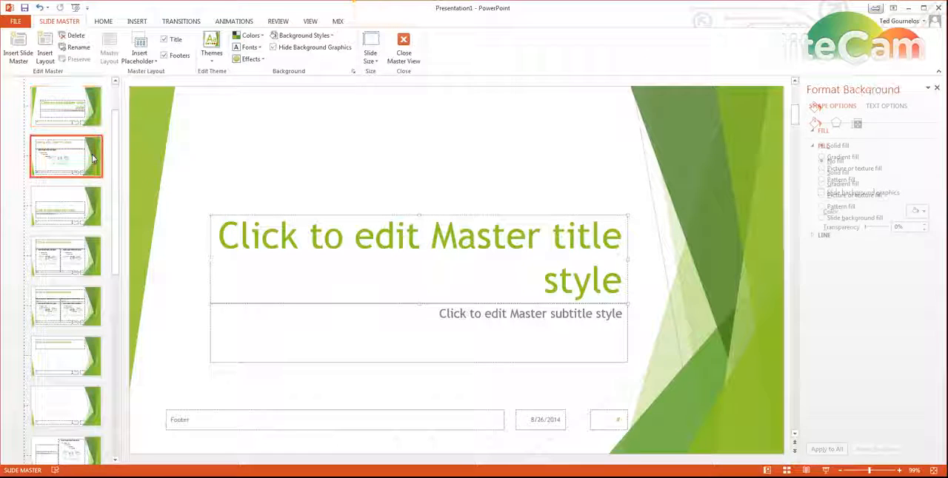
pyautogui.click(65, 155)
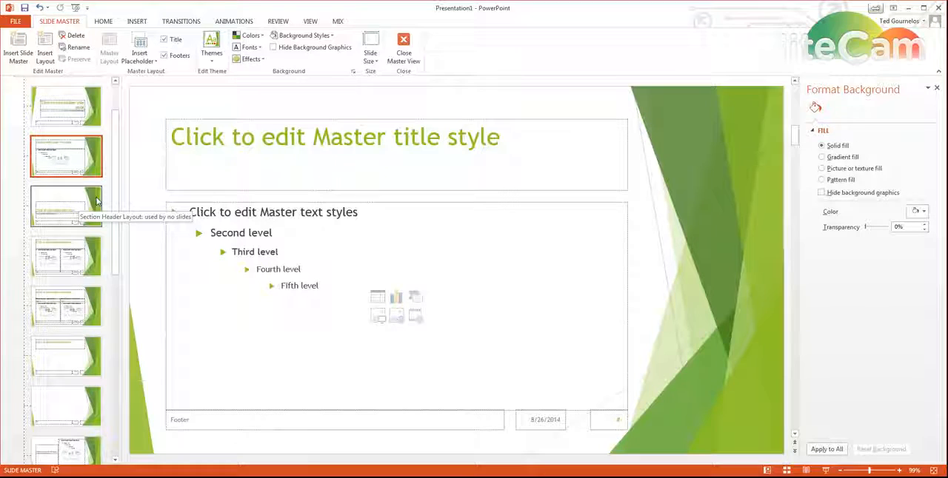
pyautogui.click(65, 205)
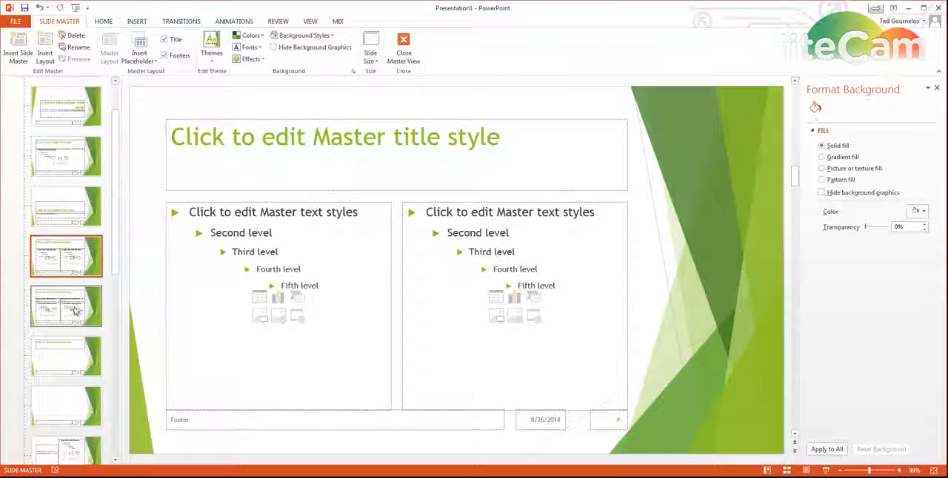
pyautogui.click(67, 362)
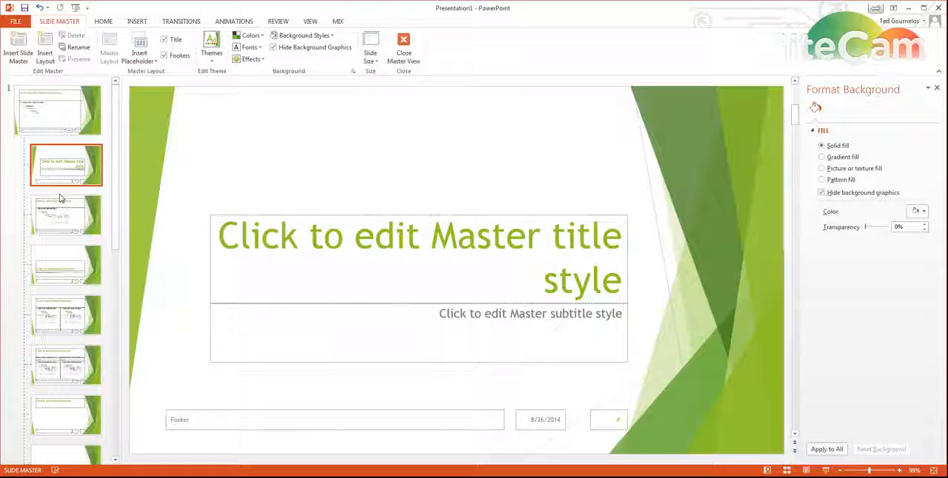
pyautogui.click(54, 110)
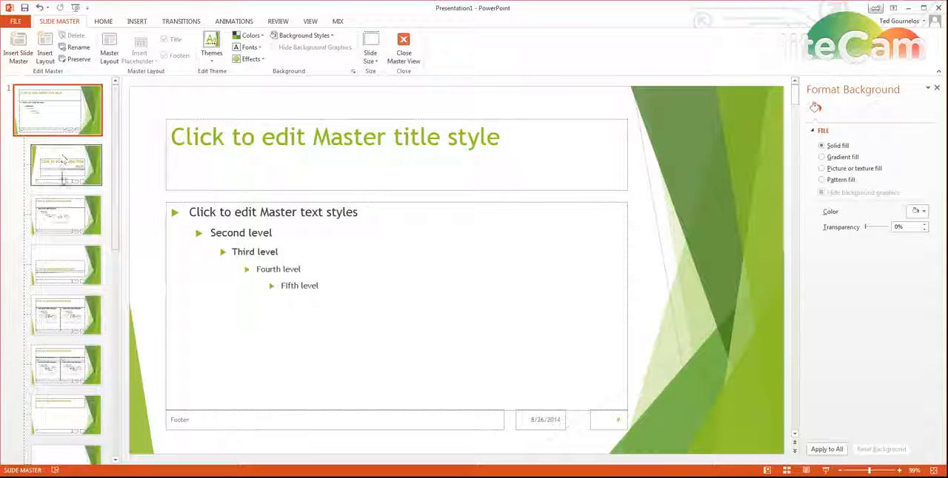
pyautogui.moveTo(66, 167)
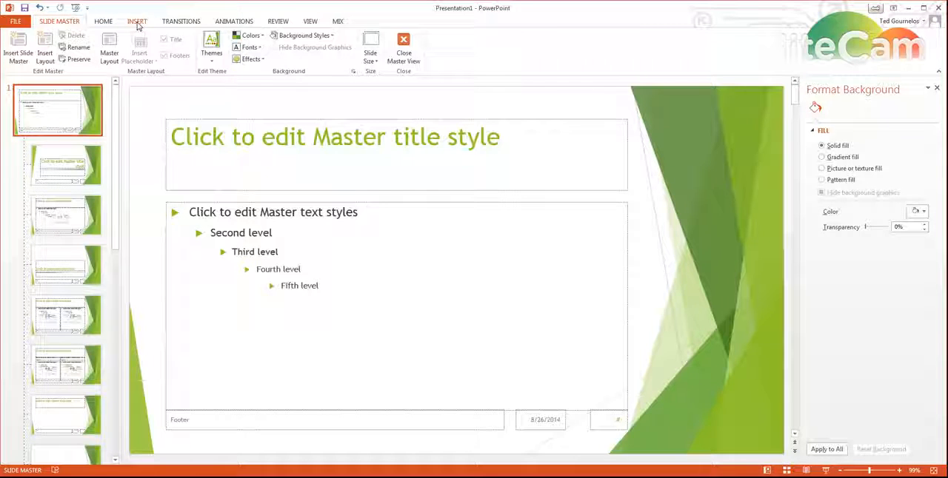
# Insert the company logo picture and drag it to the master's bottom-right corner
pyautogui.click(136, 21)
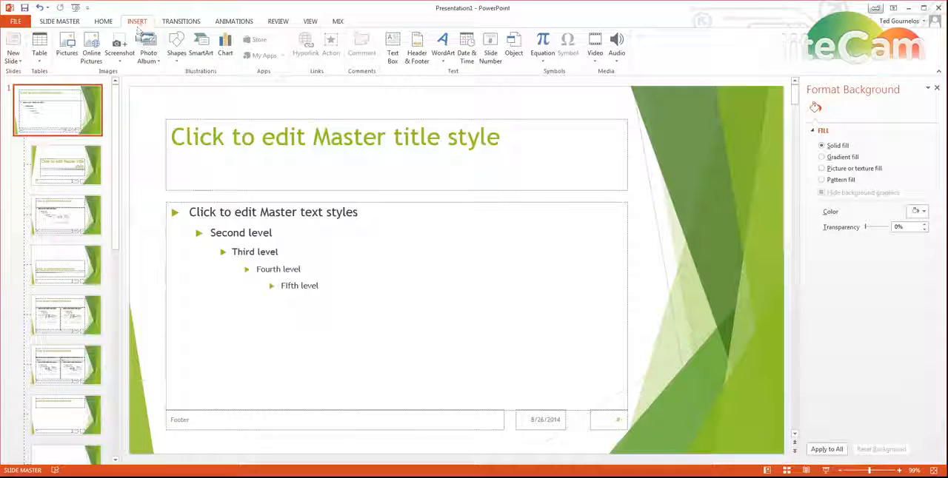
pyautogui.click(83, 45)
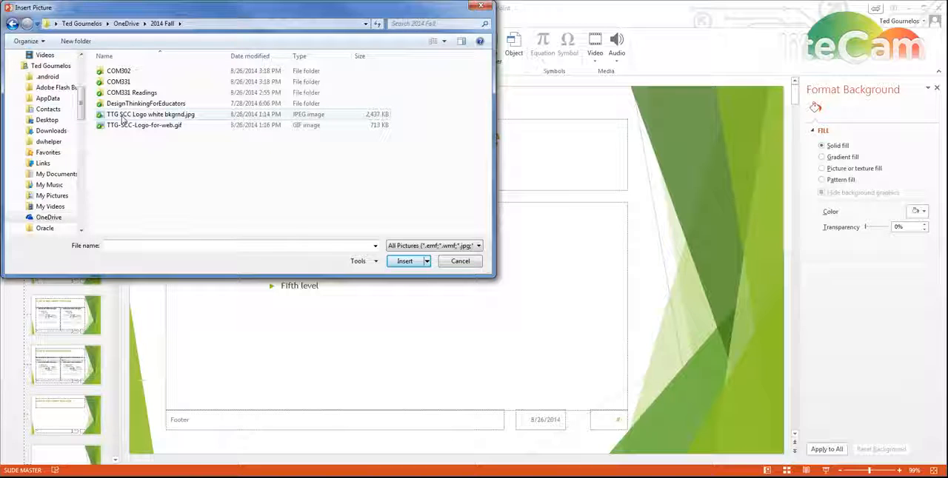
pyautogui.click(403, 260)
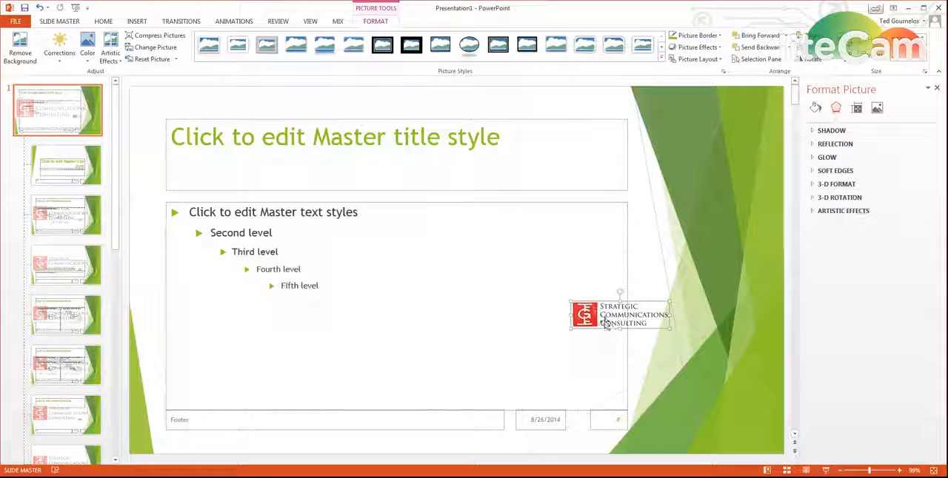
pyautogui.moveTo(619, 315); pyautogui.dragTo(711, 432)
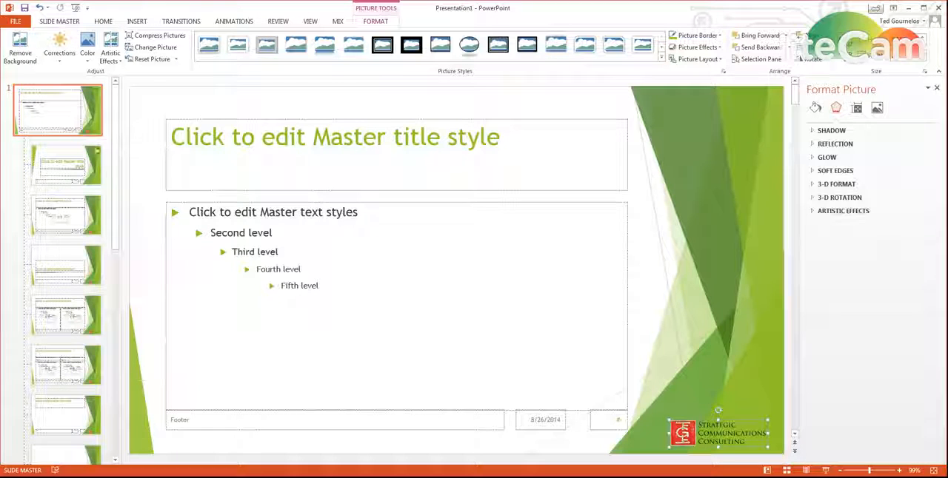
pyautogui.click(65, 165)
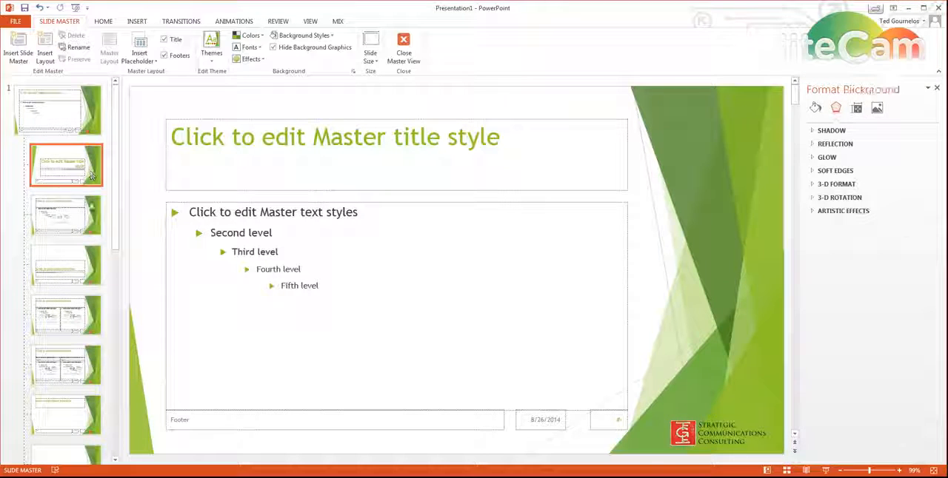
pyautogui.click(65, 217)
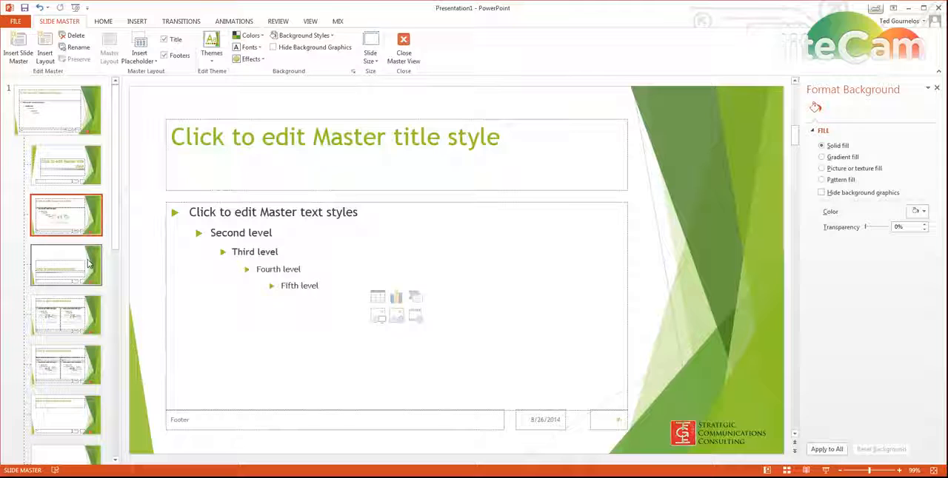
pyautogui.click(65, 265)
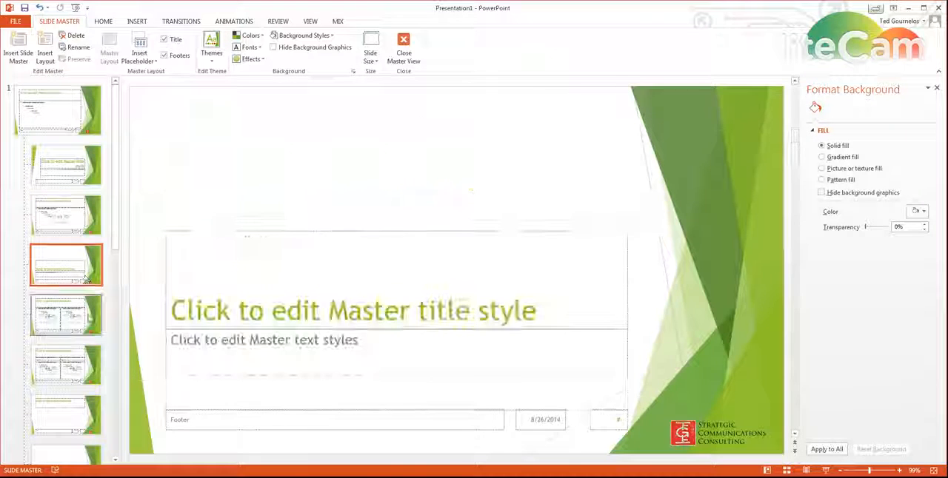
pyautogui.click(53, 110)
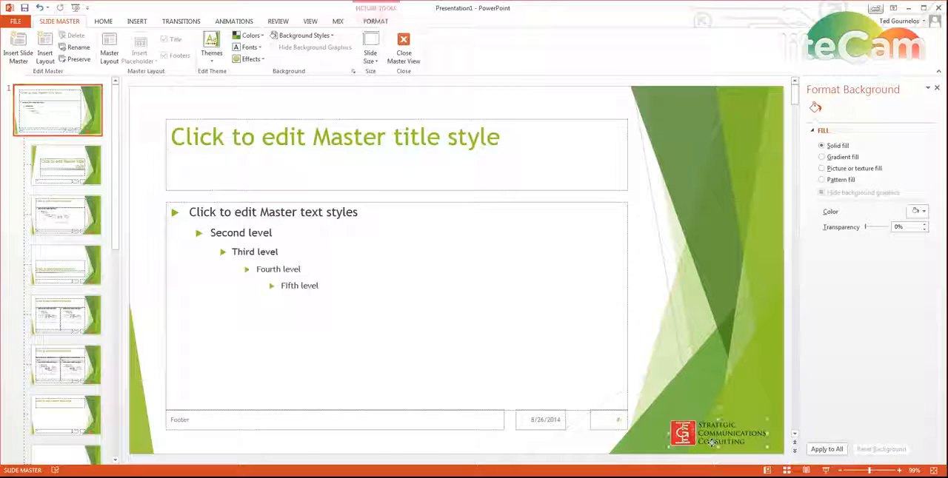
# Select the logo picture on the master and delete it
pyautogui.click(708, 442)
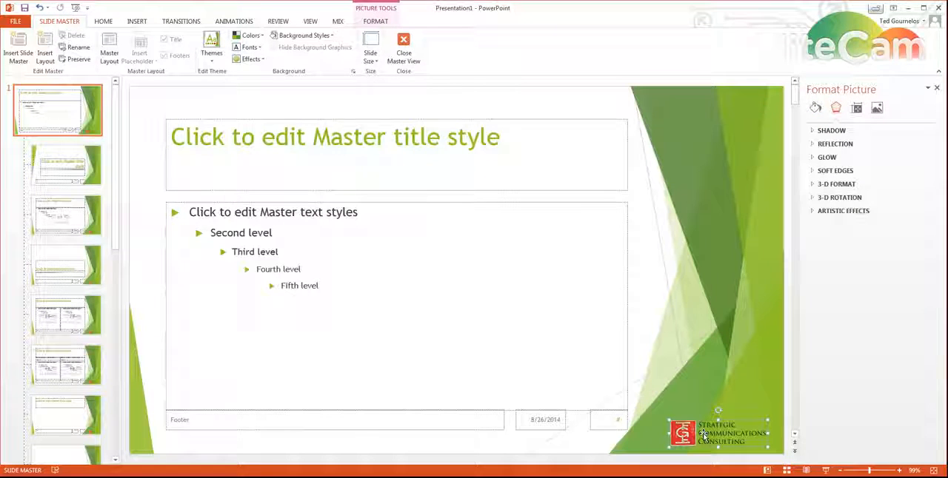
pyautogui.click(814, 107)
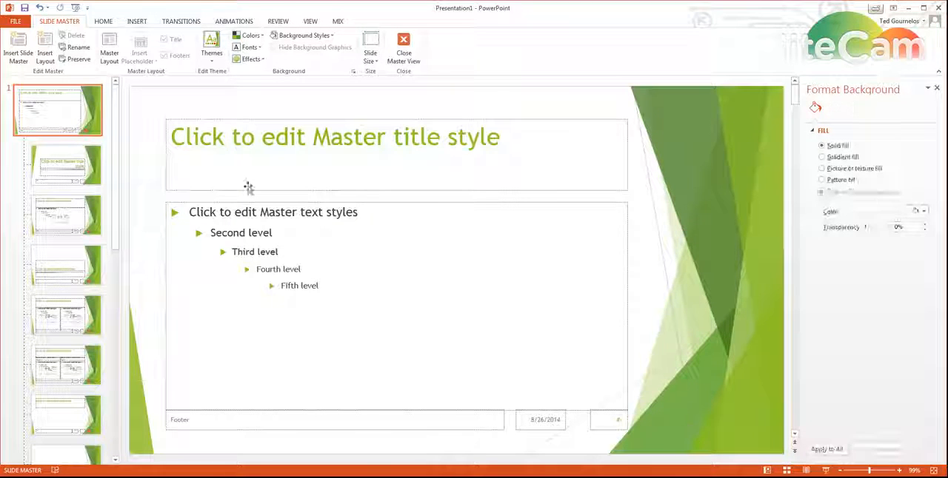
# Choose a rectangle from the Shapes gallery to draw in the bottom-right corner
pyautogui.click(136, 21)
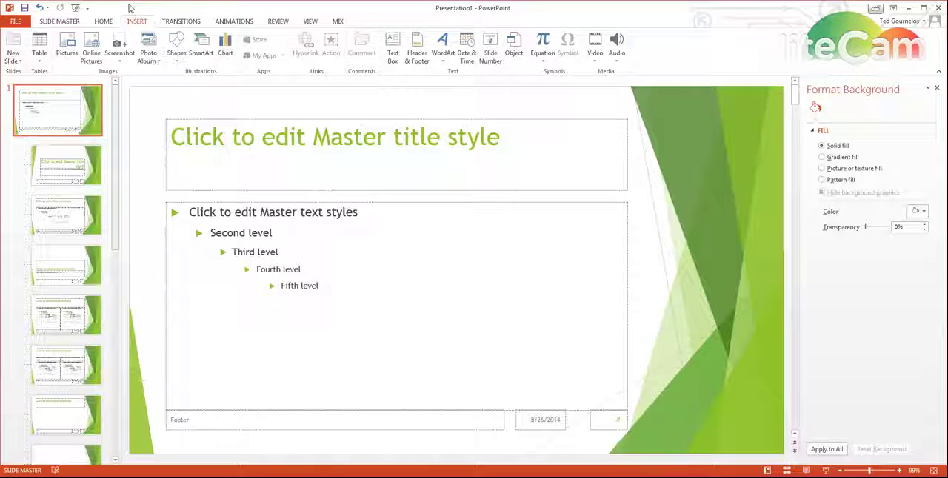
pyautogui.click(175, 44)
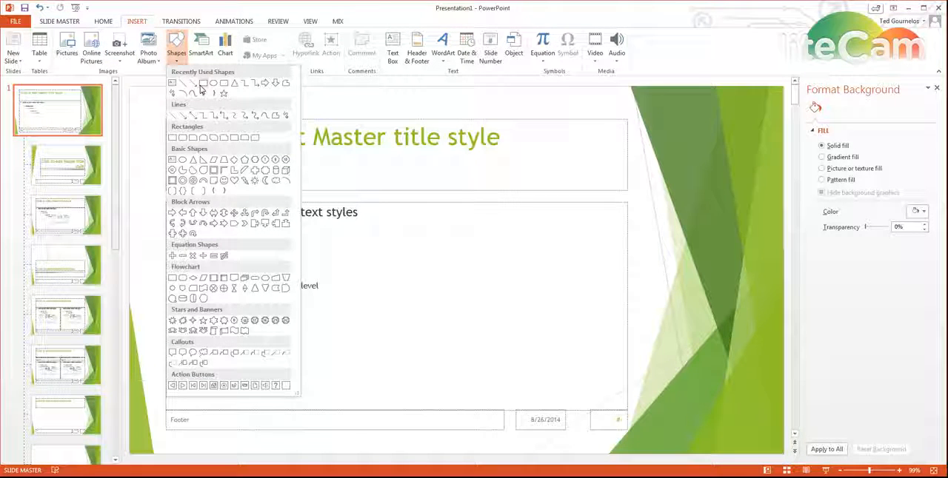
pyautogui.click(690, 400)
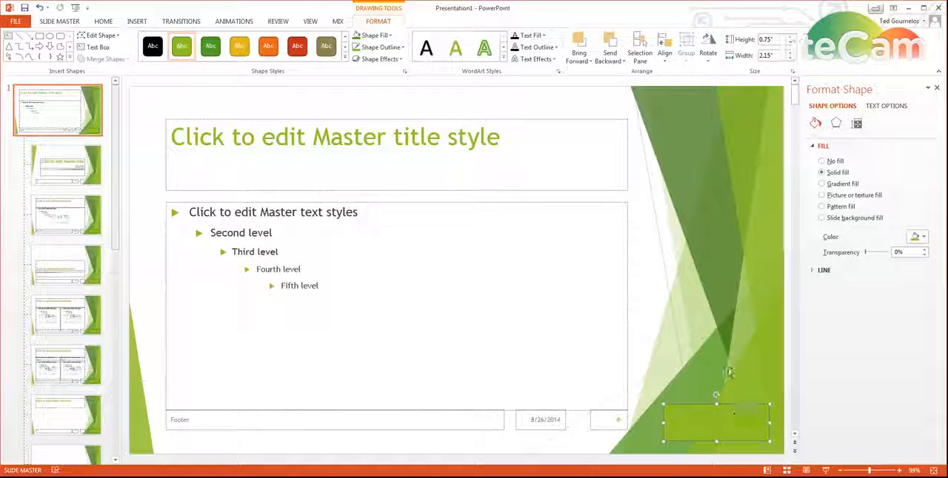
pyautogui.moveTo(67, 214)
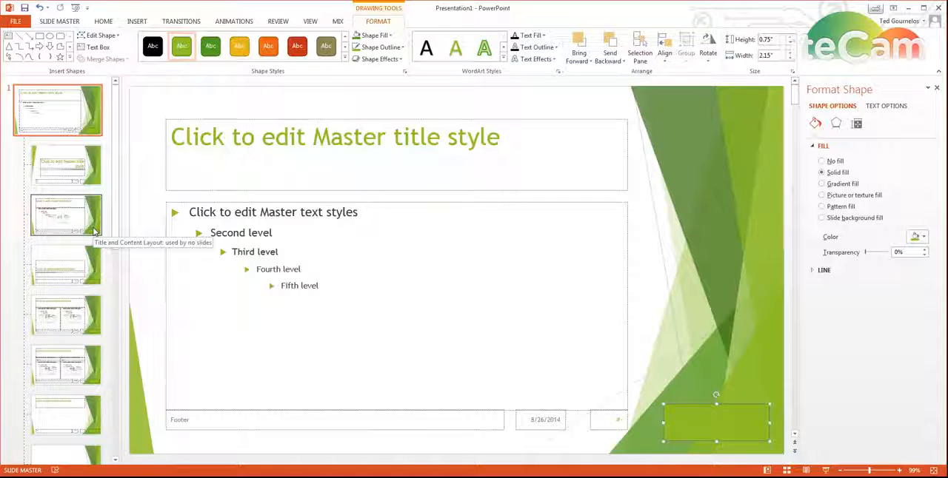
pyautogui.moveTo(136, 257)
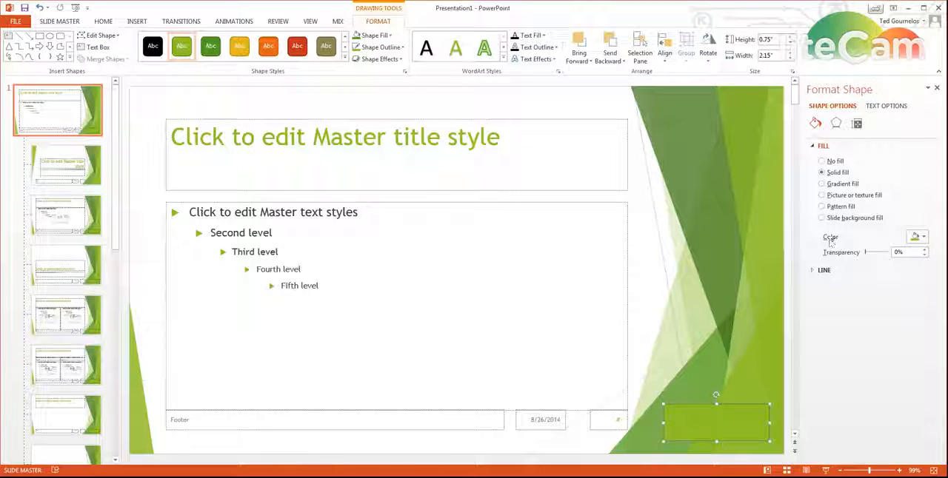
# Fill the rectangle with the logo image file and set its transparency to about 38%
pyautogui.click(820, 195)
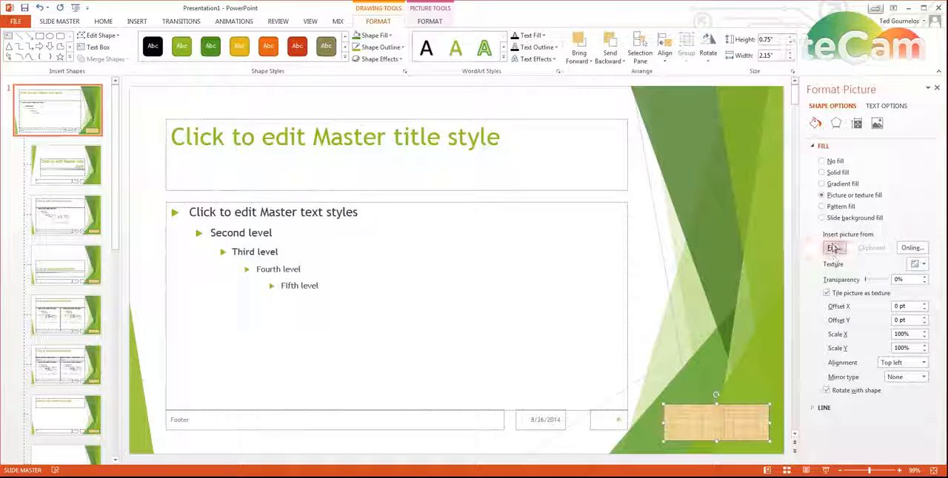
pyautogui.click(832, 247)
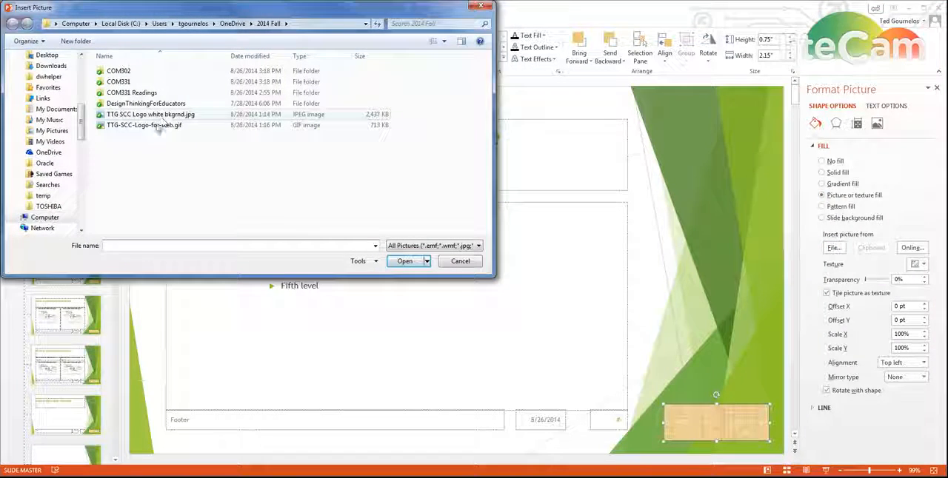
pyautogui.click(404, 261)
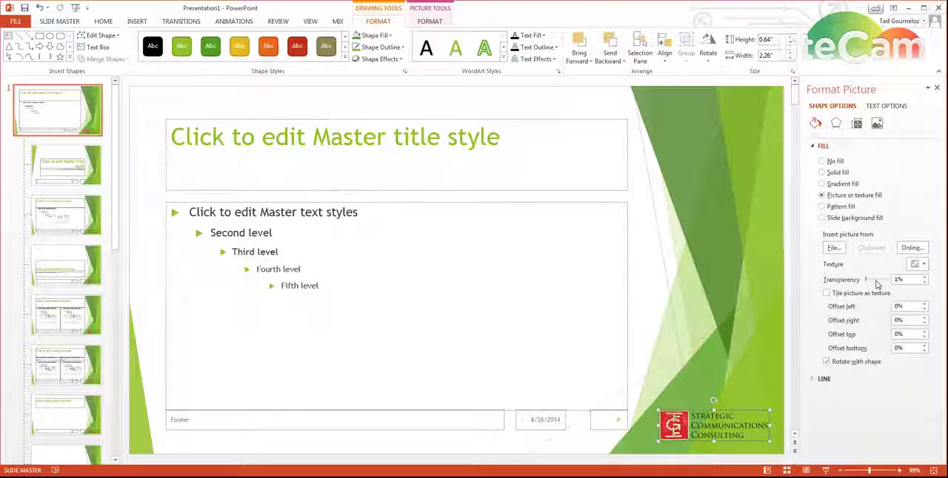
pyautogui.moveTo(866, 279); pyautogui.dragTo(877, 278)
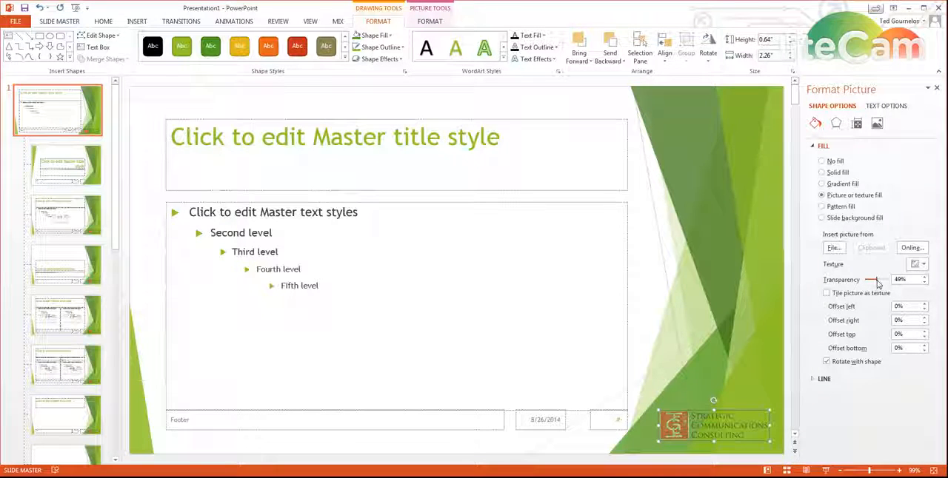
pyautogui.moveTo(872, 280); pyautogui.dragTo(868, 280)
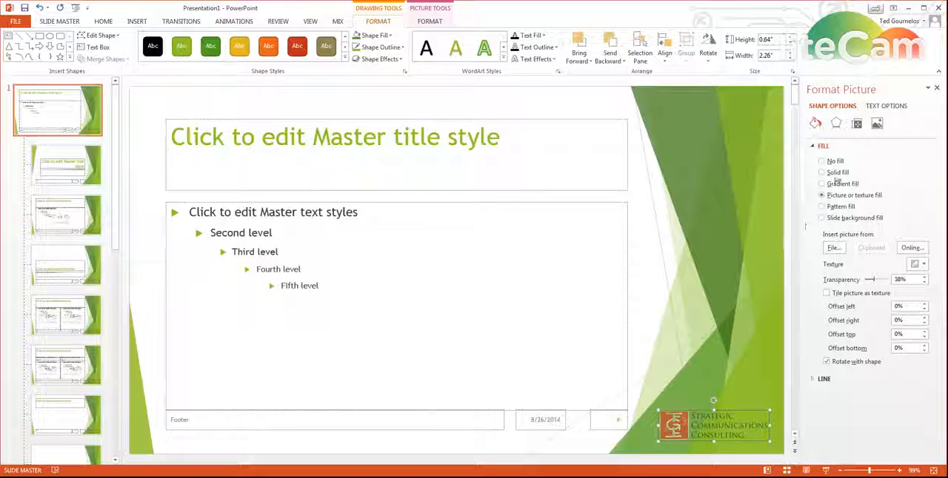
# Set the logo shape's line to No line in Format Picture
pyautogui.click(838, 123)
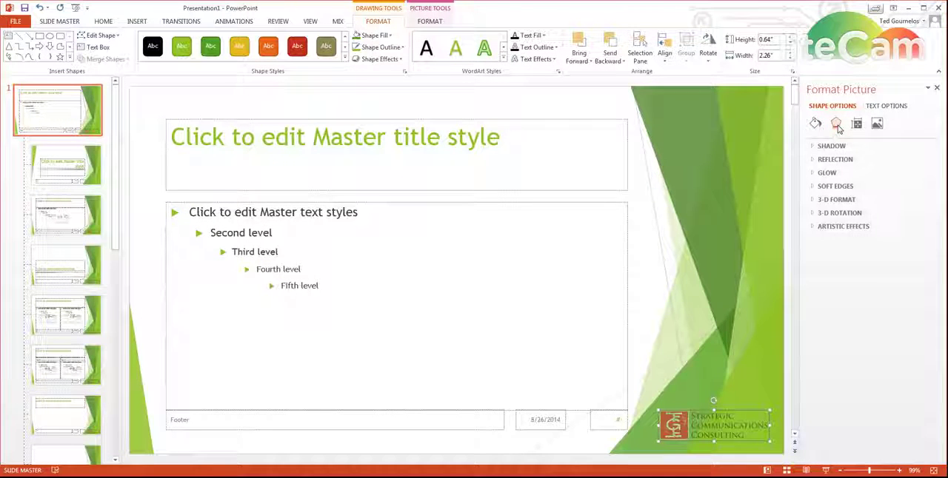
pyautogui.click(859, 124)
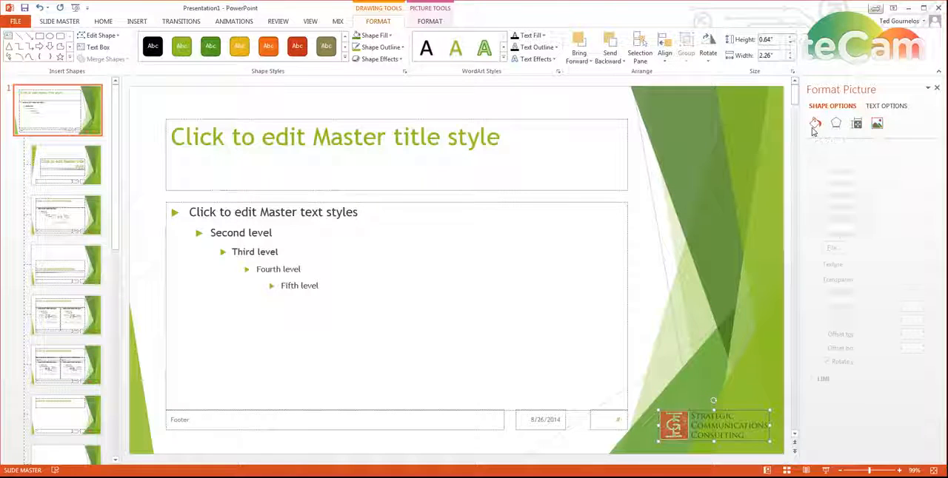
pyautogui.click(815, 123)
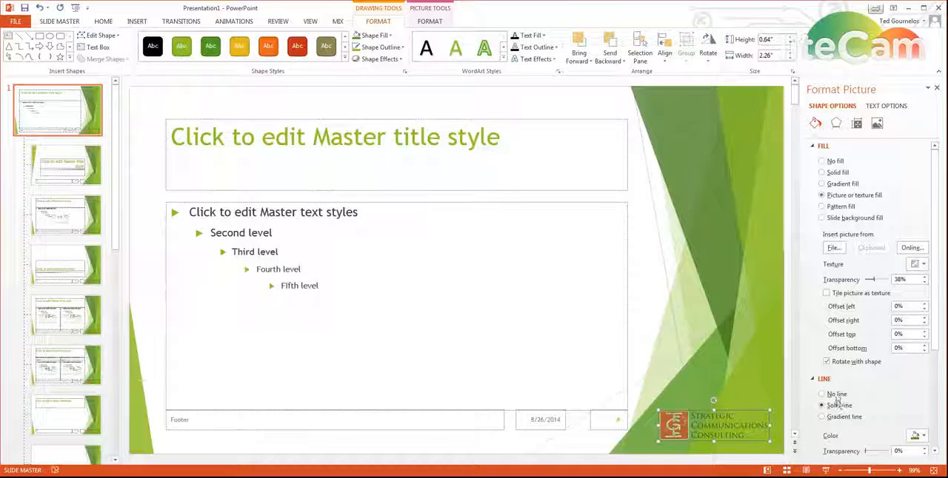
pyautogui.click(814, 394)
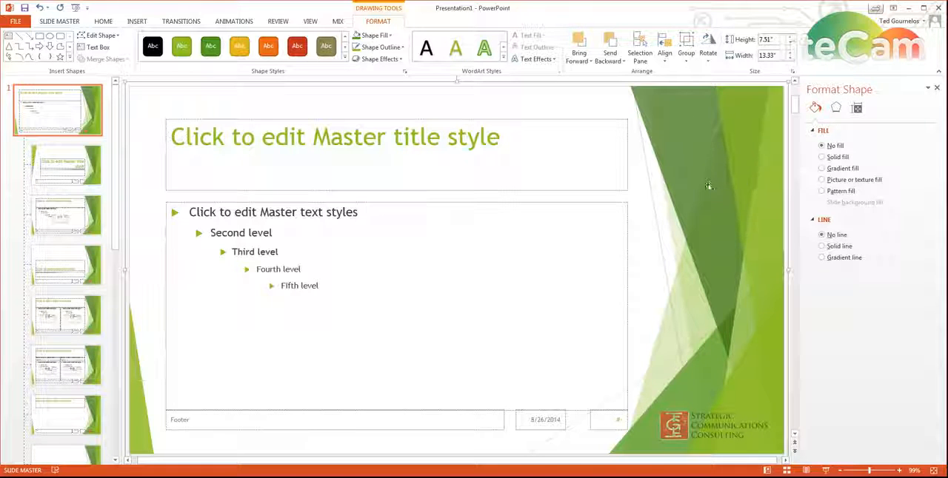
pyautogui.moveTo(690, 214)
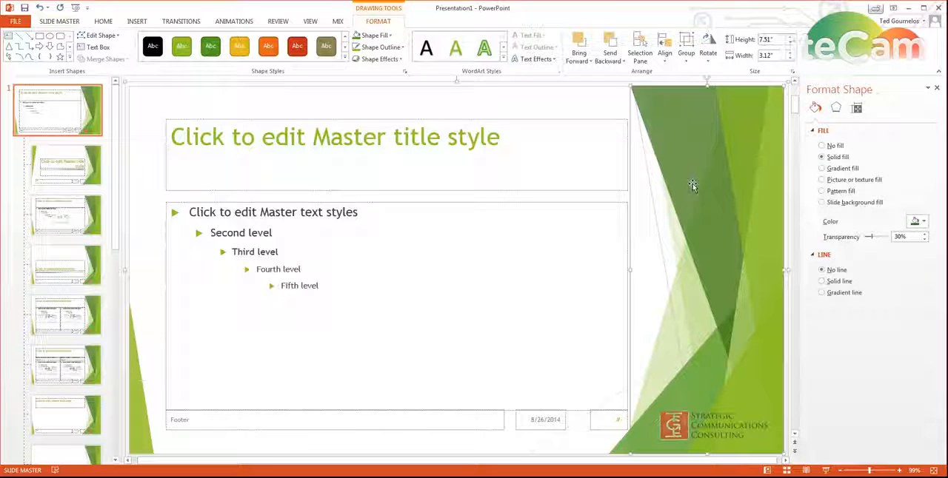
pyautogui.moveTo(693, 181)
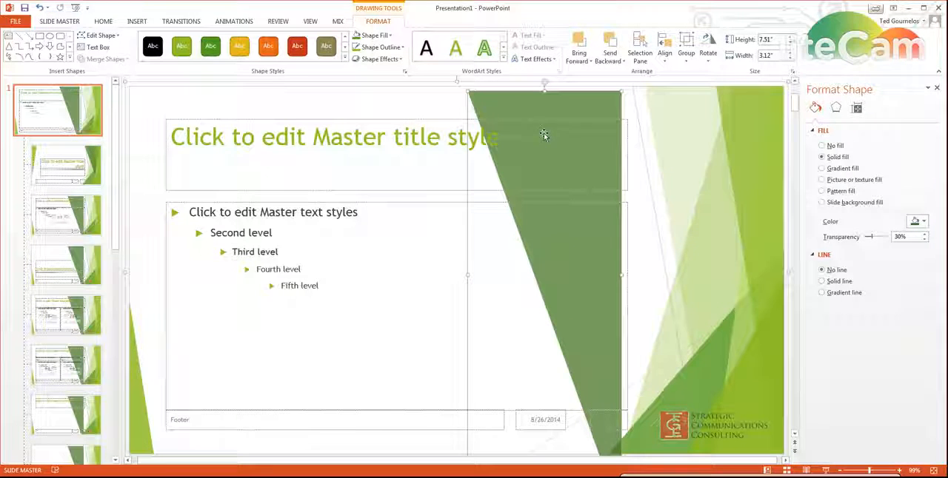
# Select the green background shapes and raise the narrow left sliver's transparency to around 80–94%
pyautogui.click(373, 36)
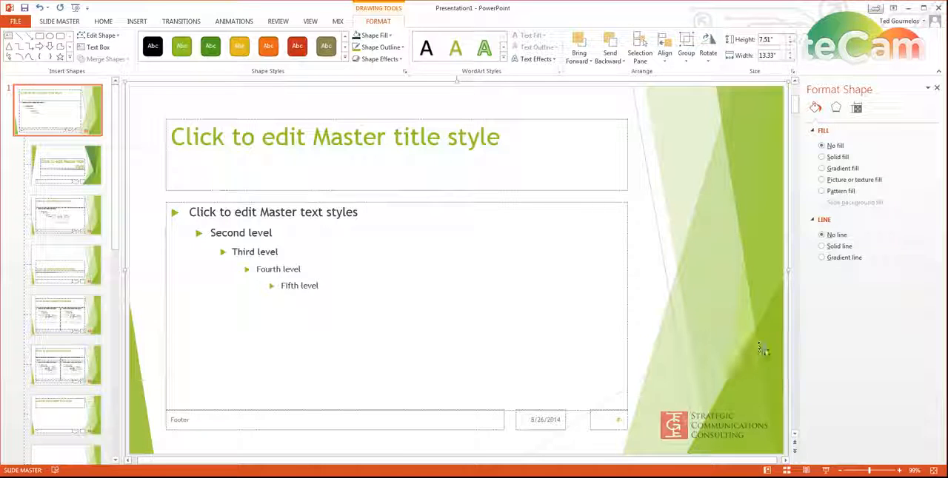
pyautogui.moveTo(699, 343)
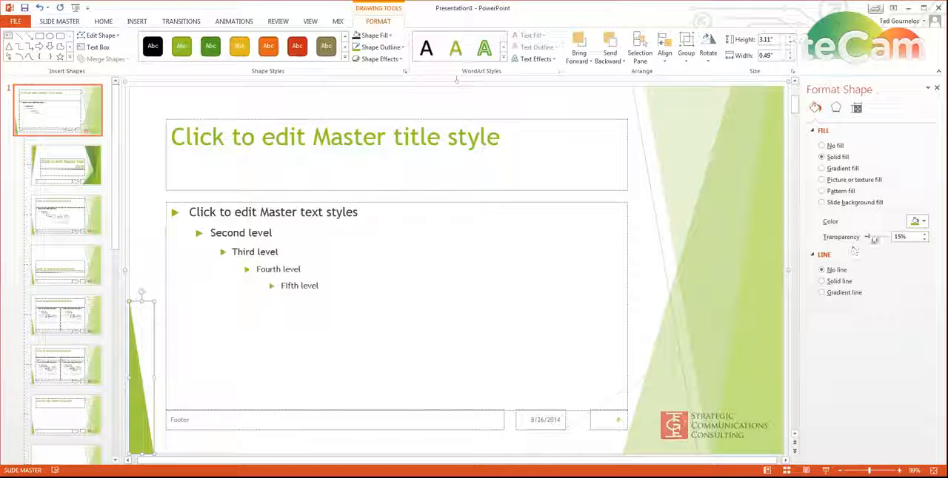
pyautogui.moveTo(874, 237); pyautogui.dragTo(877, 237)
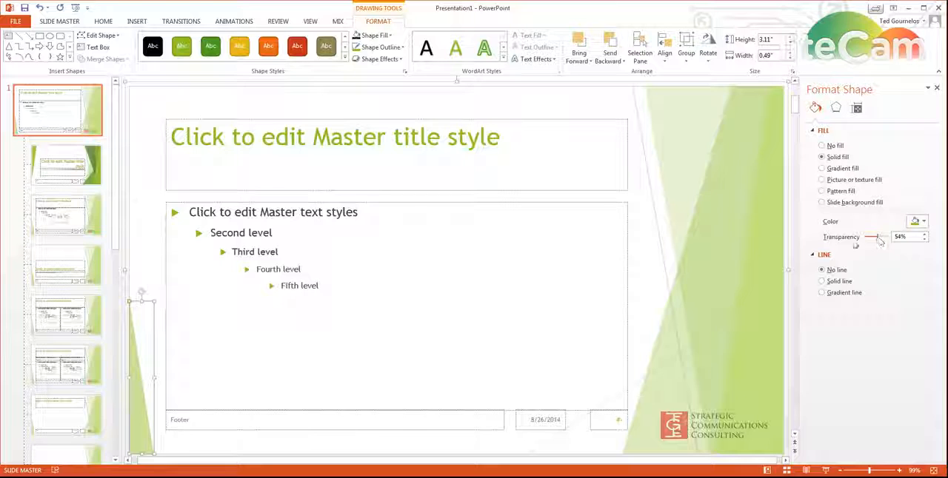
pyautogui.moveTo(65, 214)
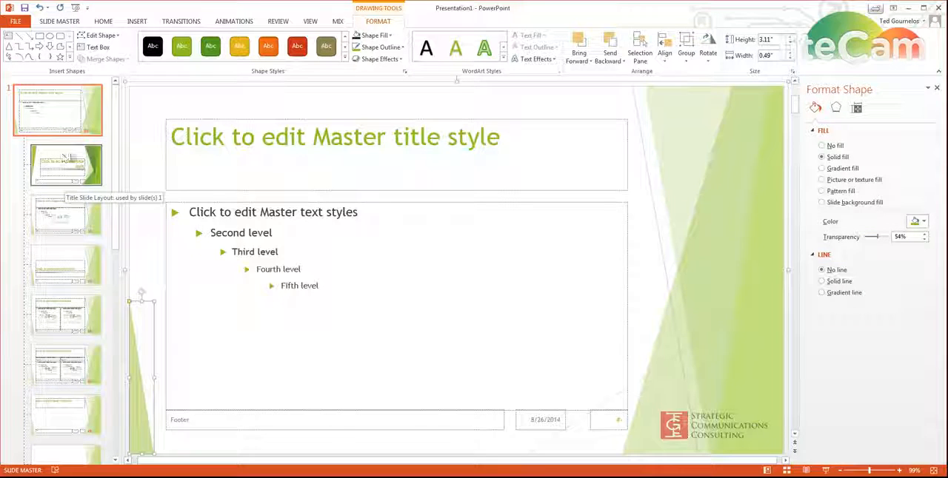
# Visit the Title Slide layout, then return to the main slide master
pyautogui.click(63, 165)
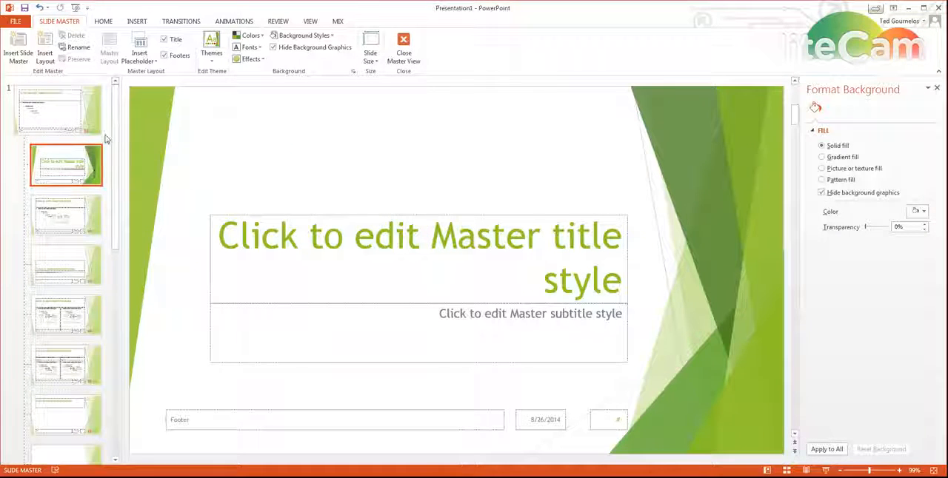
pyautogui.moveTo(66, 219)
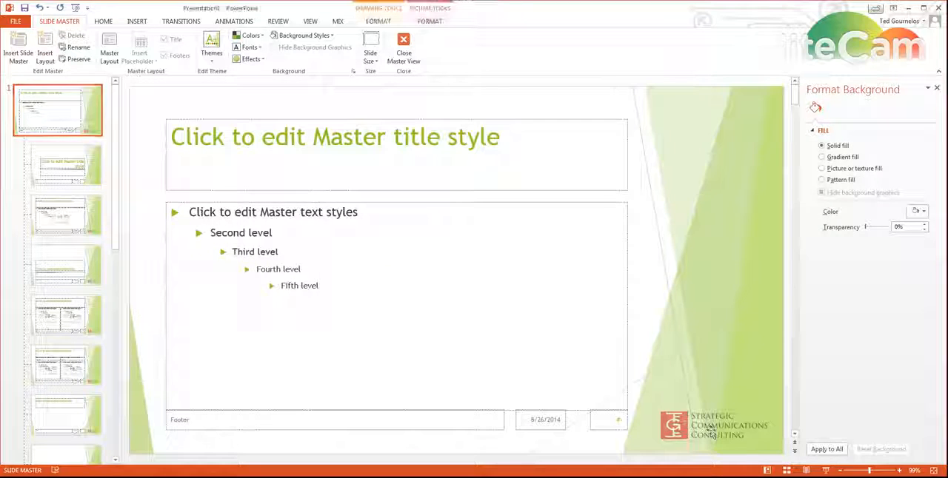
pyautogui.click(62, 166)
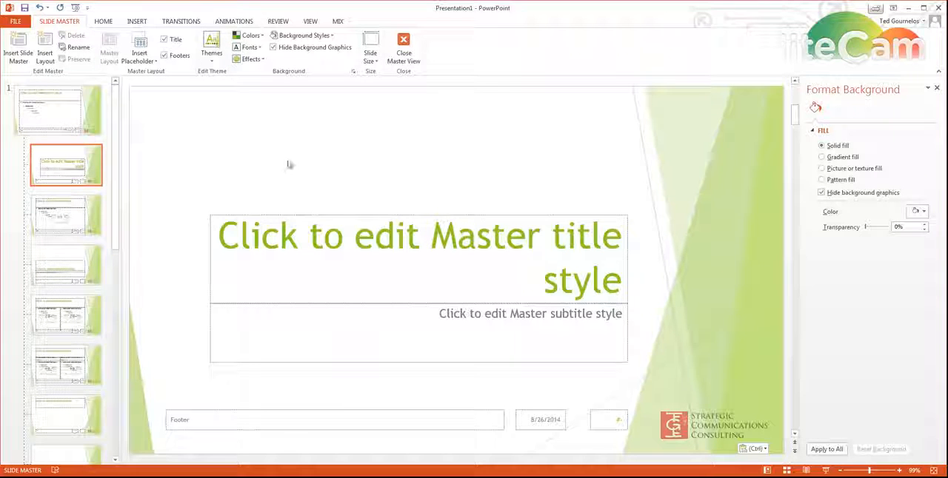
pyautogui.moveTo(302, 110)
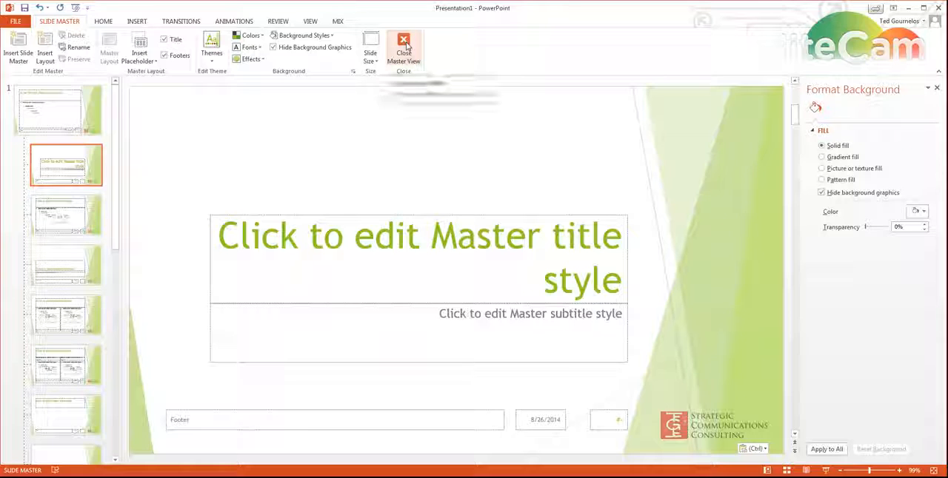
# Close Master View and insert a new Title and Content slide
pyautogui.click(402, 42)
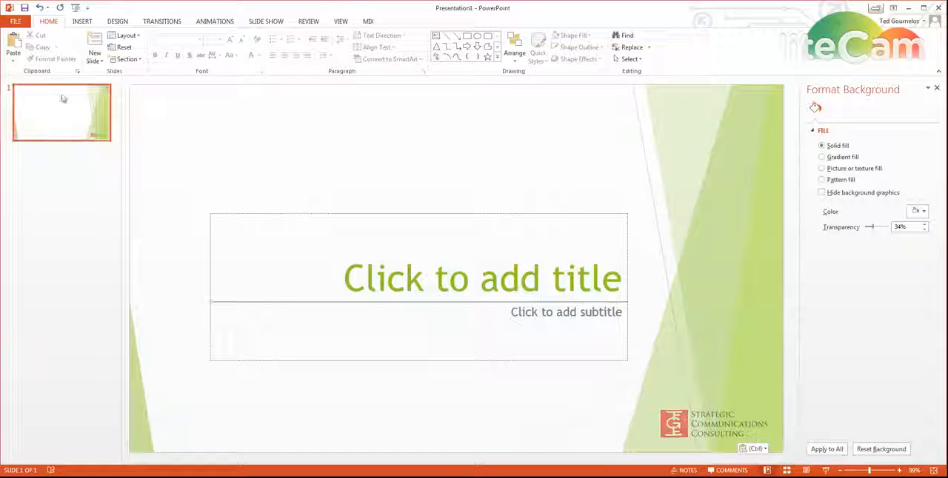
pyautogui.click(94, 45)
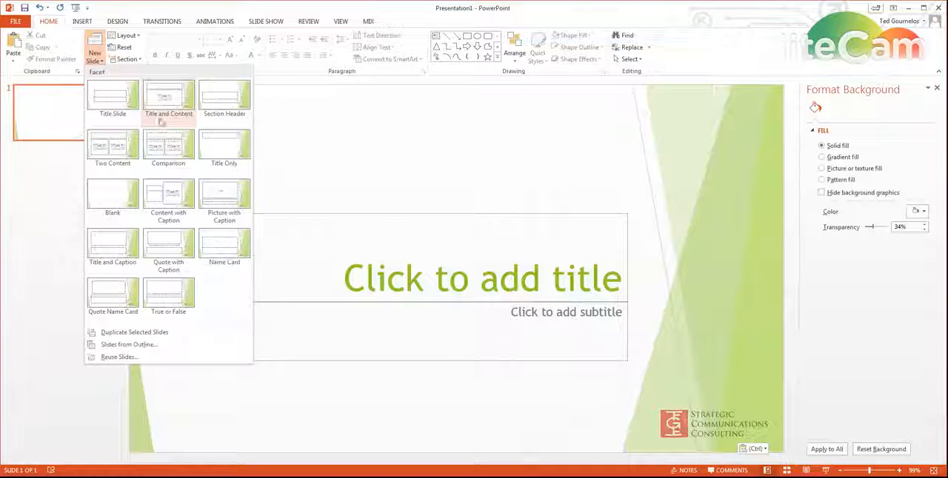
pyautogui.click(169, 95)
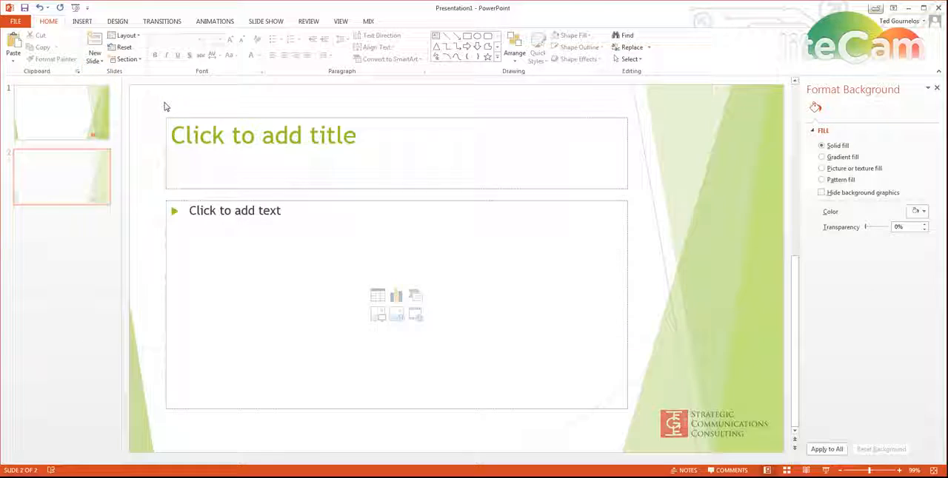